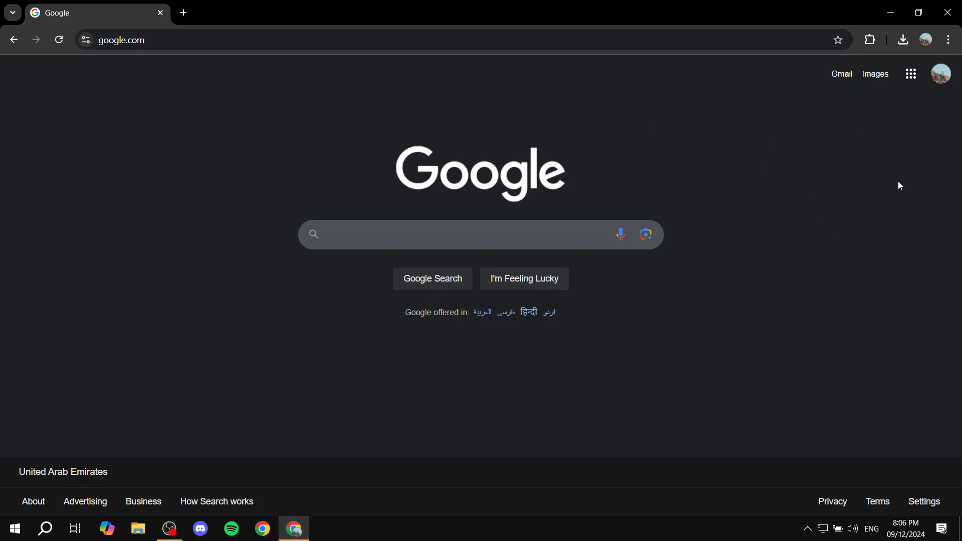
mouse_move(957, 129)
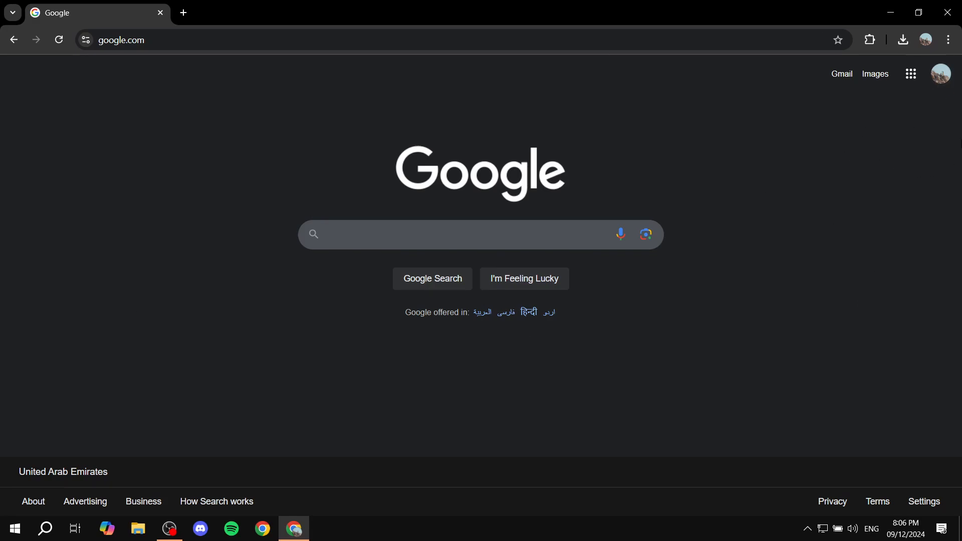
mouse_move(939, 73)
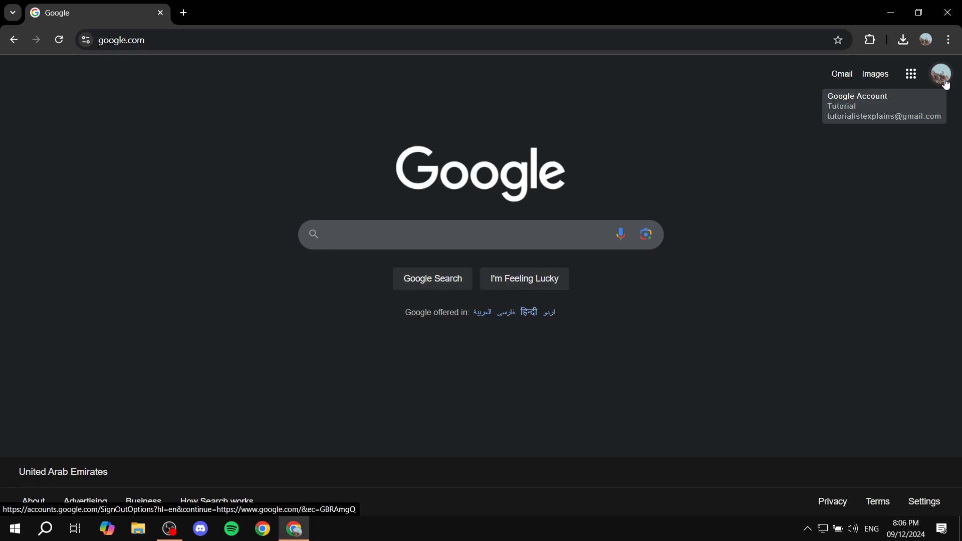
mouse_move(540, 303)
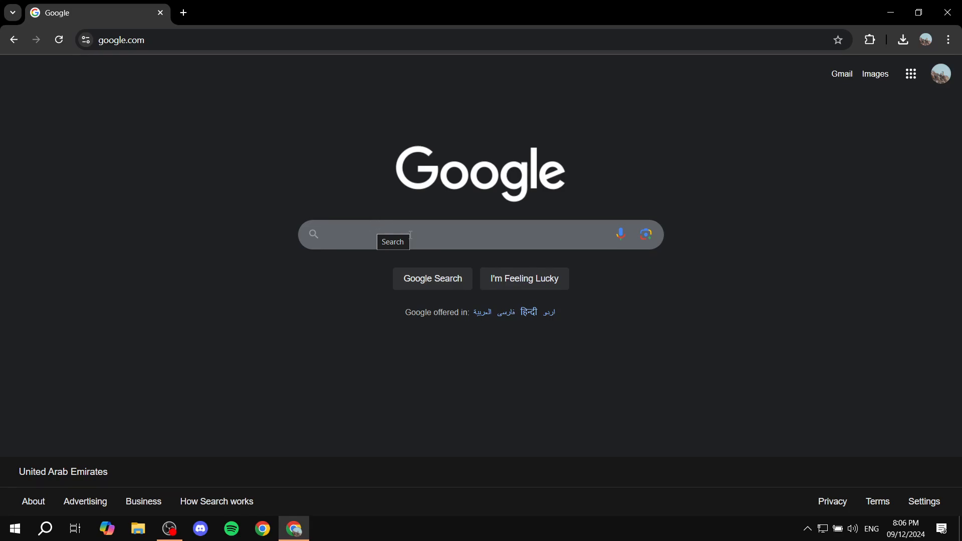
Search Google for 'Tutorialist Explains' to surface the managed Business Profile
left_click(480, 234)
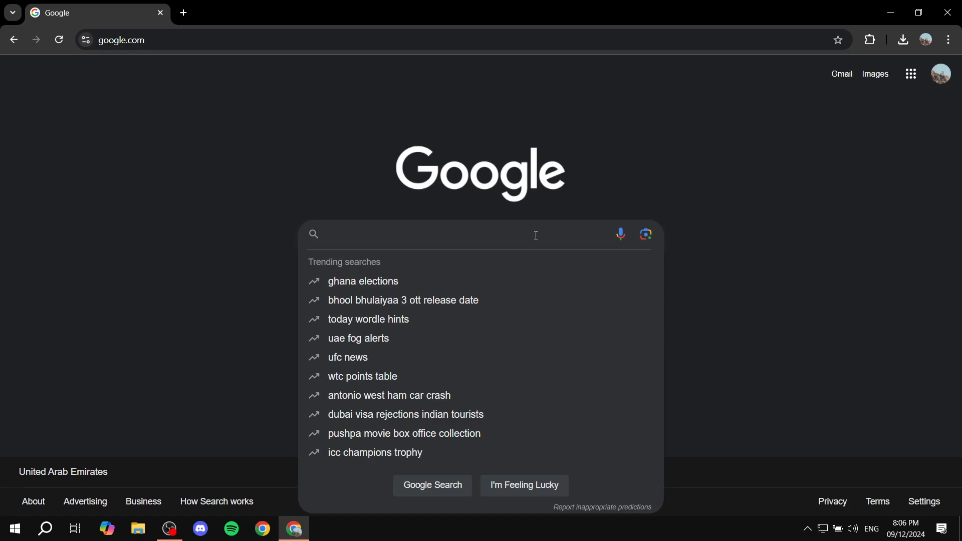
type("Tutorialist Explains")
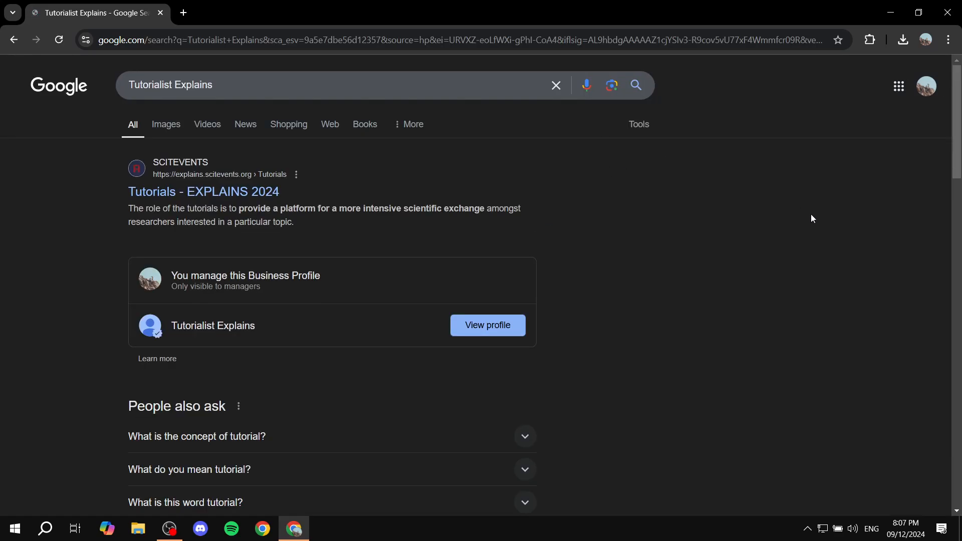
mouse_move(173, 268)
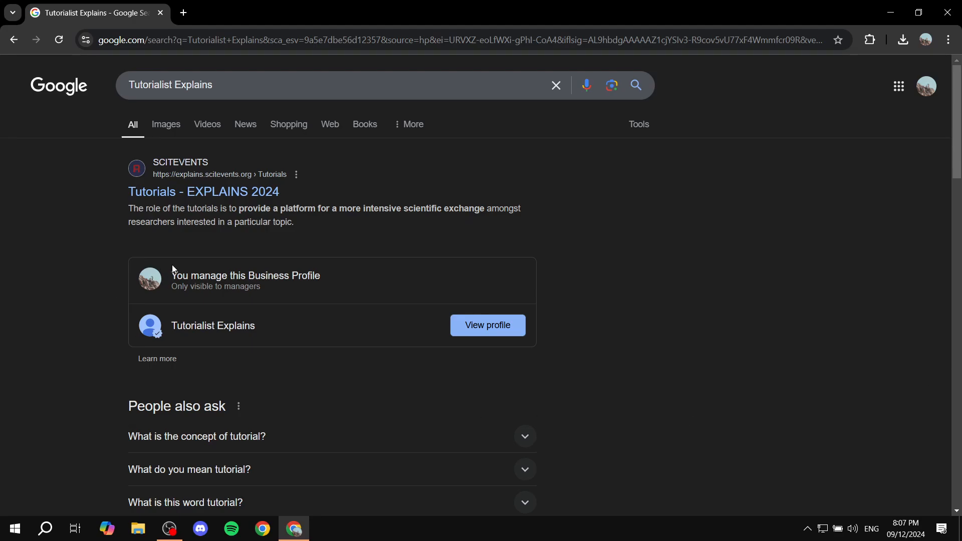
mouse_move(176, 316)
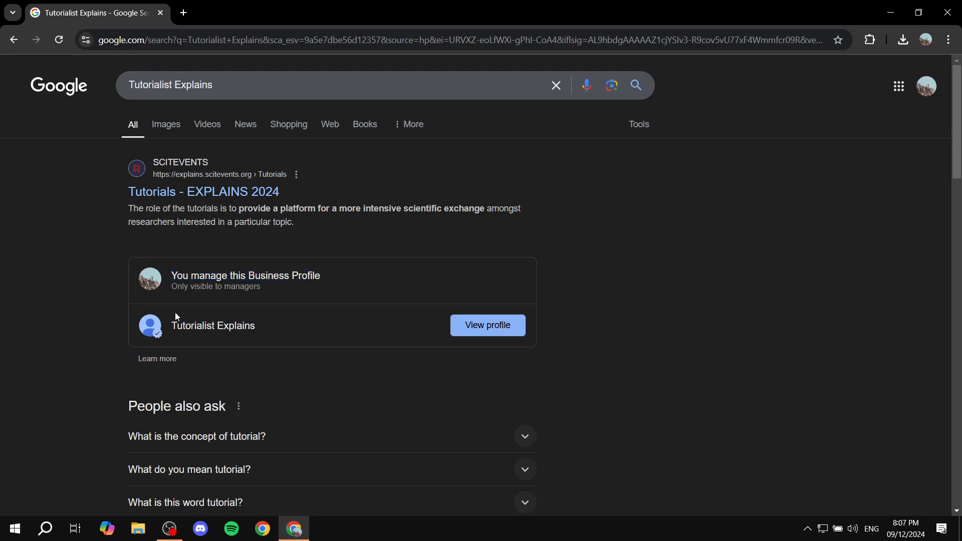
mouse_move(267, 295)
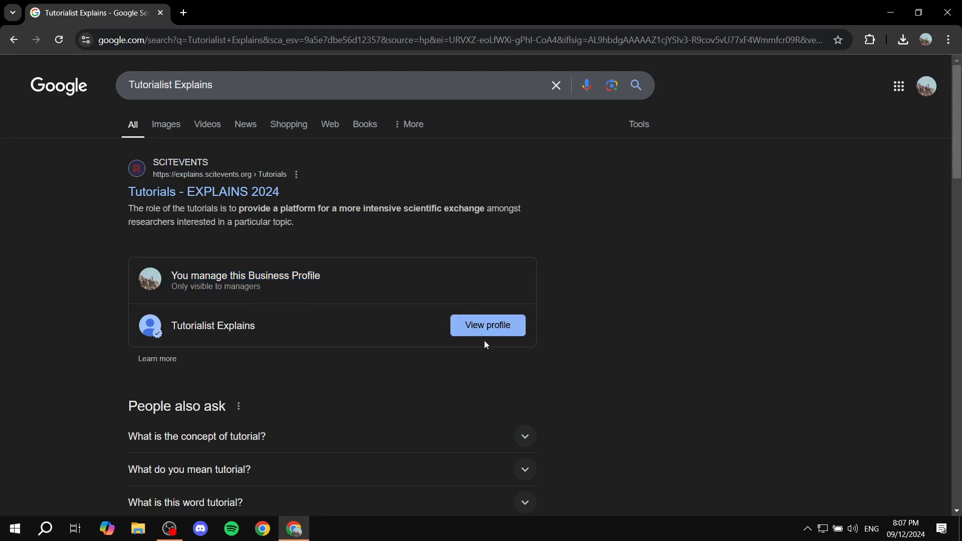
mouse_move(581, 409)
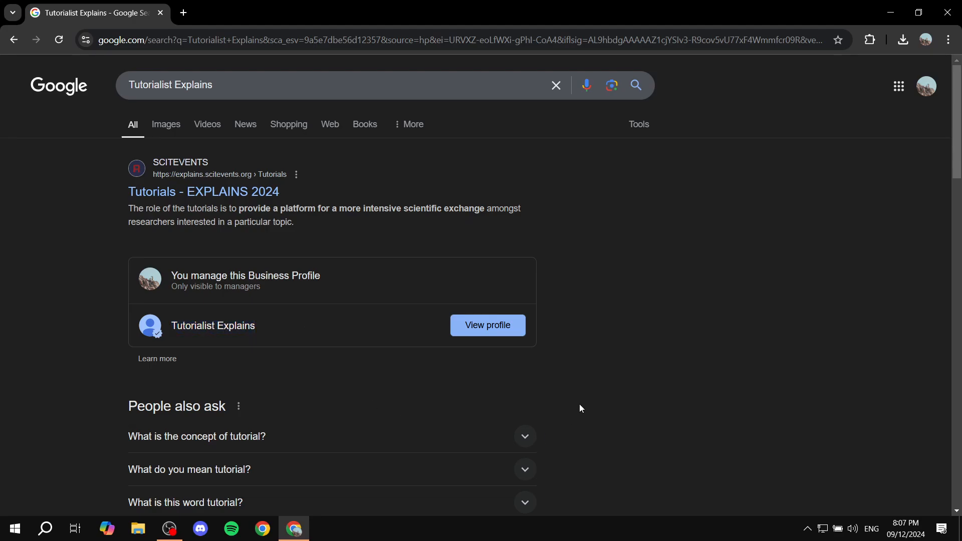
Enter the Tutorialist Explains profile management view with its business information ready to edit
left_click(487, 325)
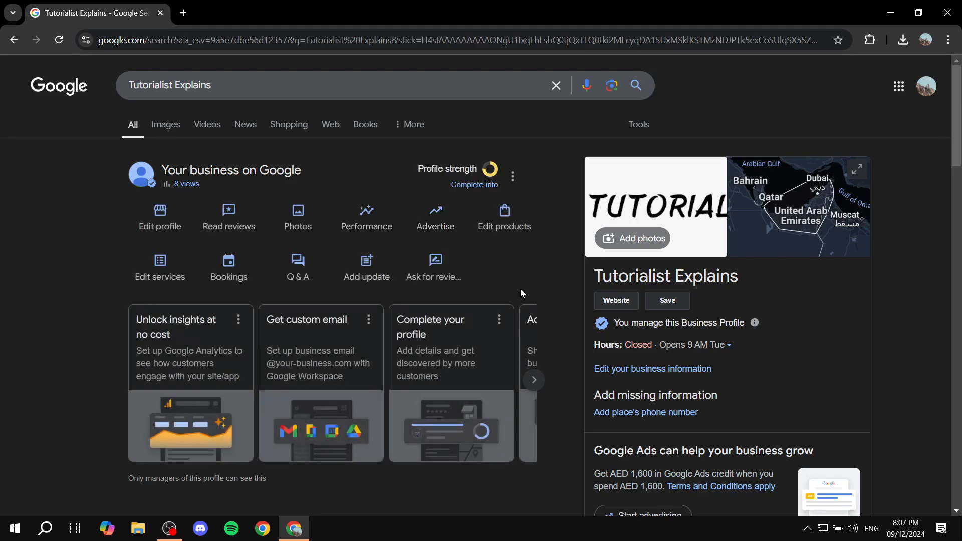
mouse_move(576, 255)
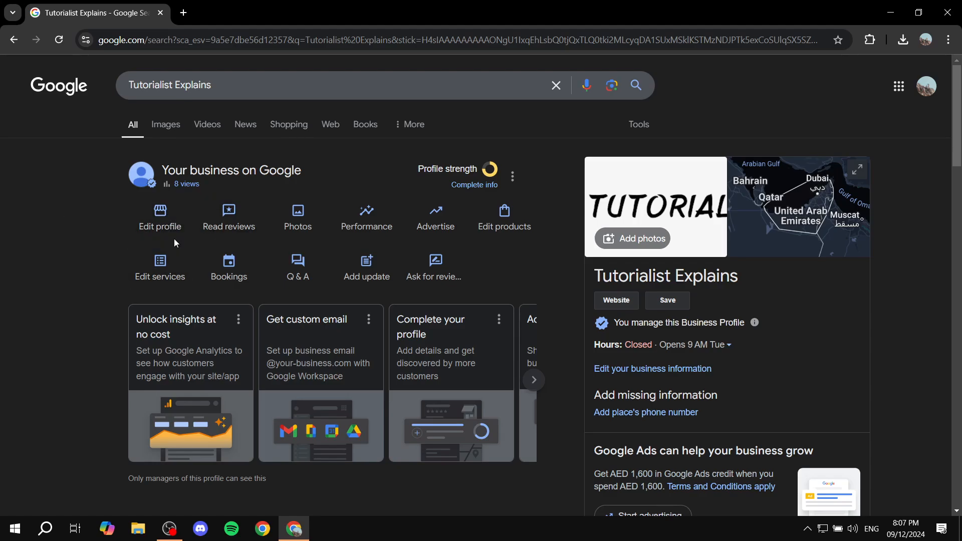
mouse_move(494, 253)
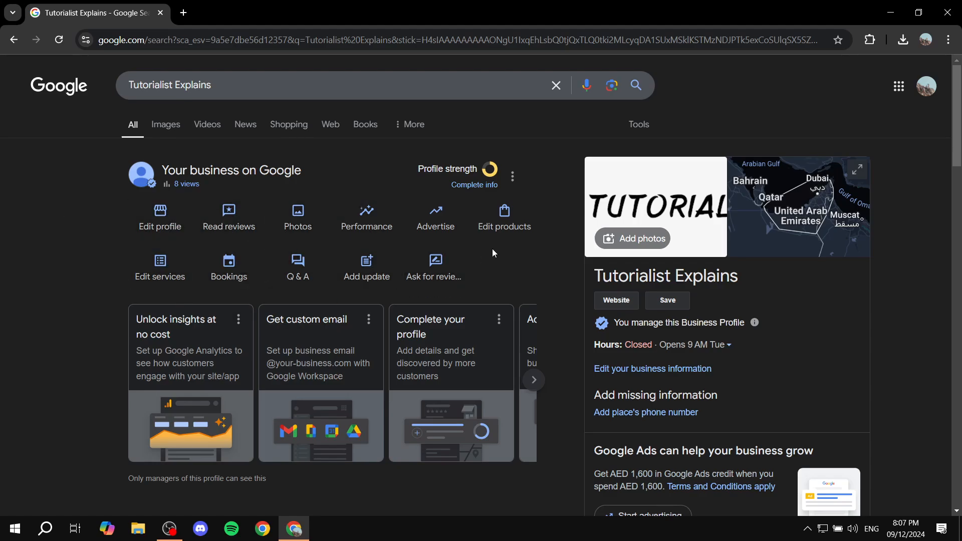
mouse_move(561, 255)
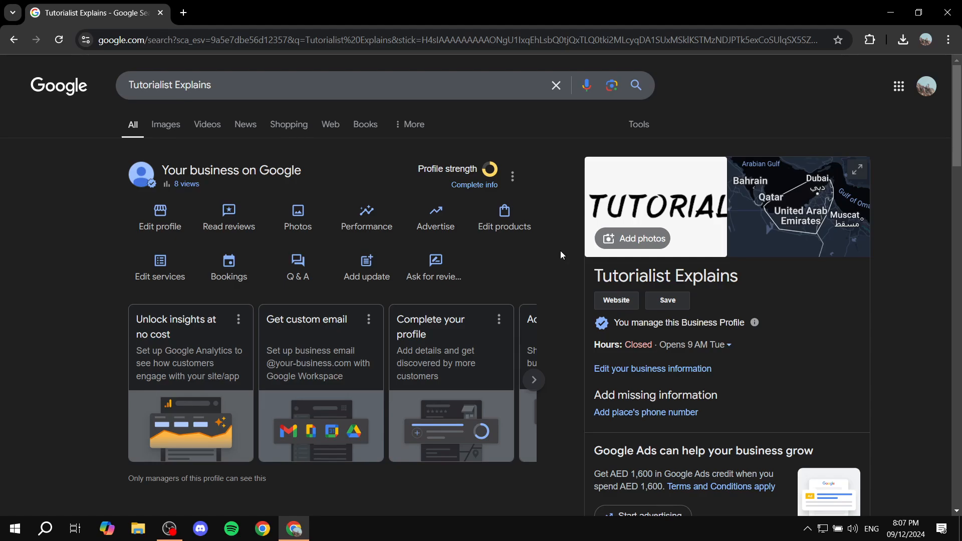
mouse_move(578, 273)
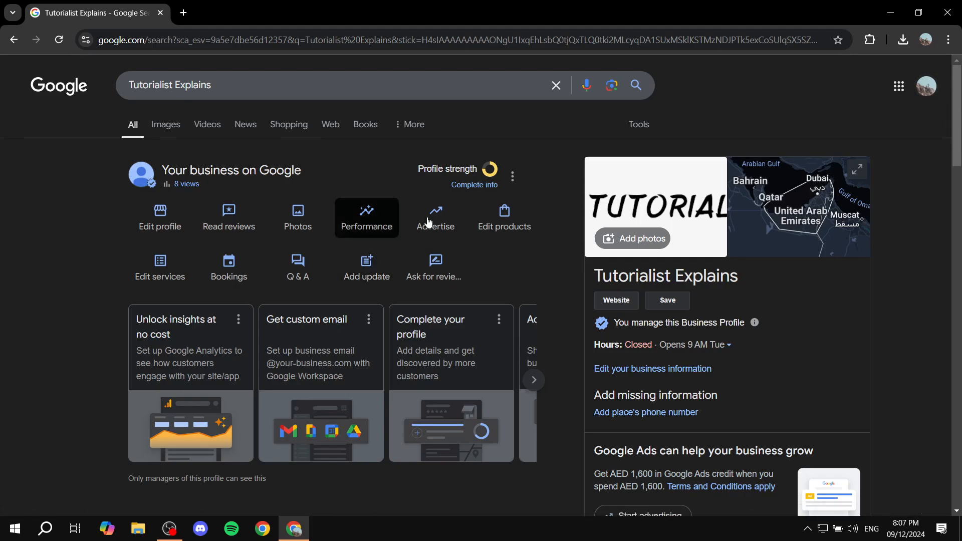
mouse_move(356, 244)
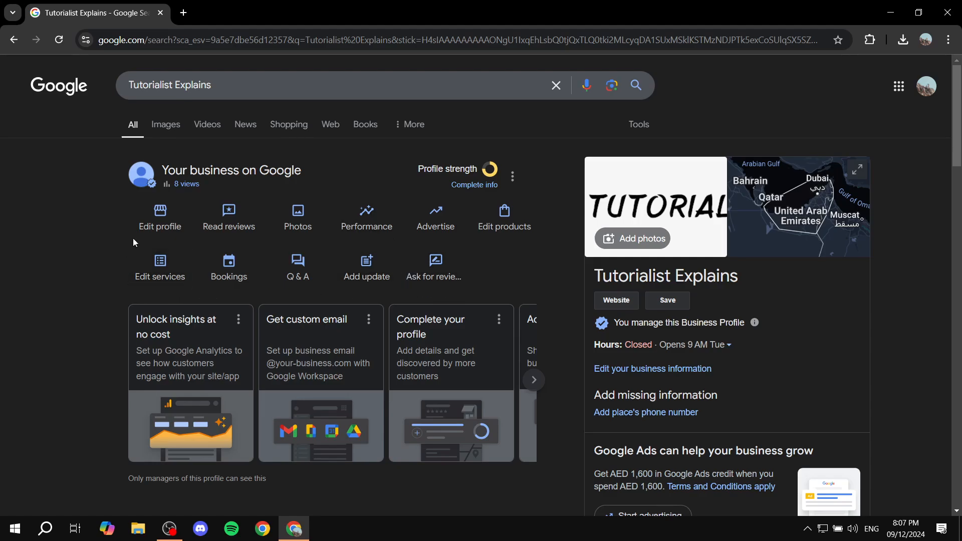
mouse_move(159, 218)
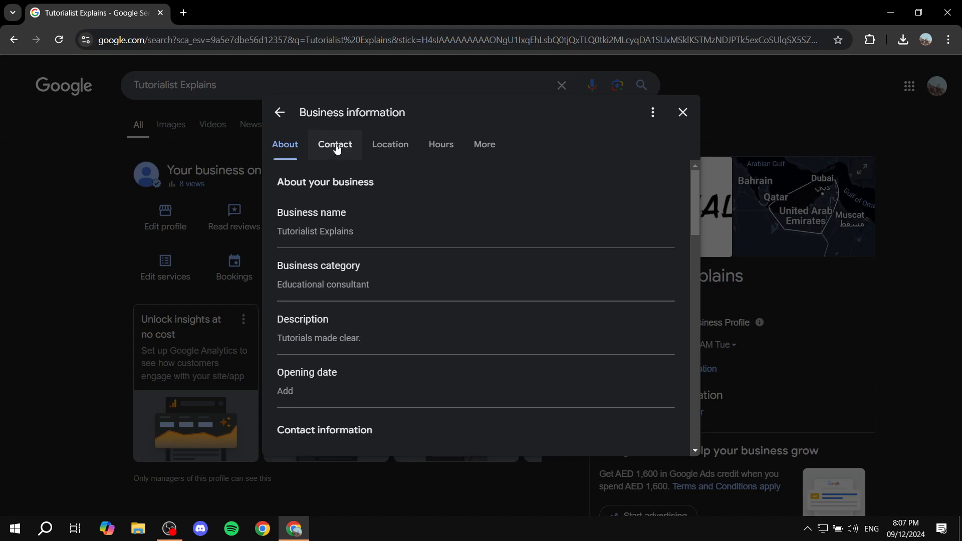
Go to Contact details, start editing the phone number and review the phone guidance sentence
left_click(335, 145)
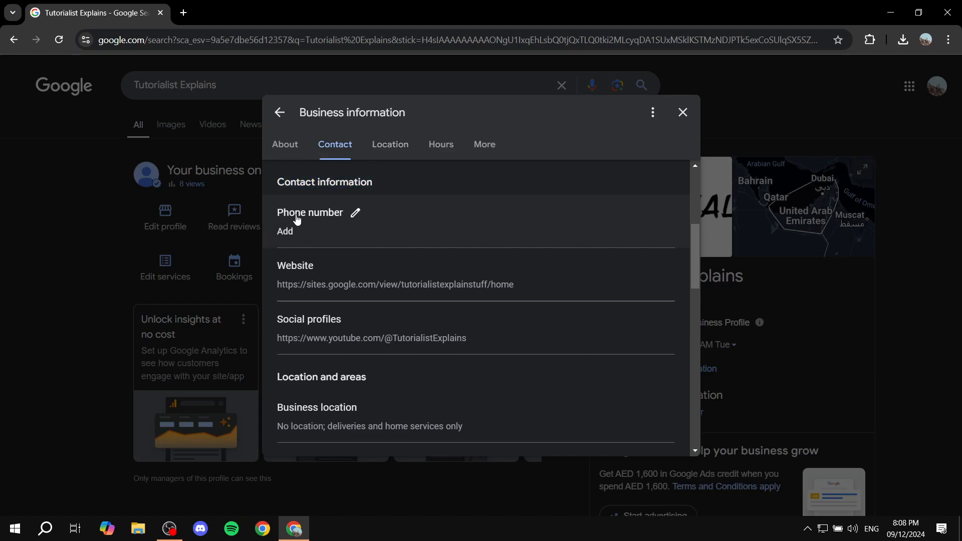
mouse_move(412, 214)
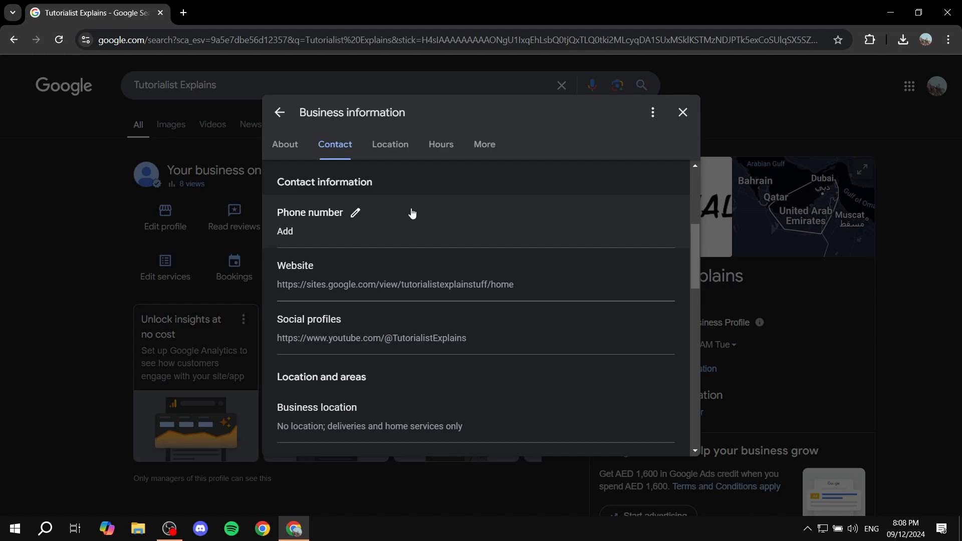
left_click(355, 212)
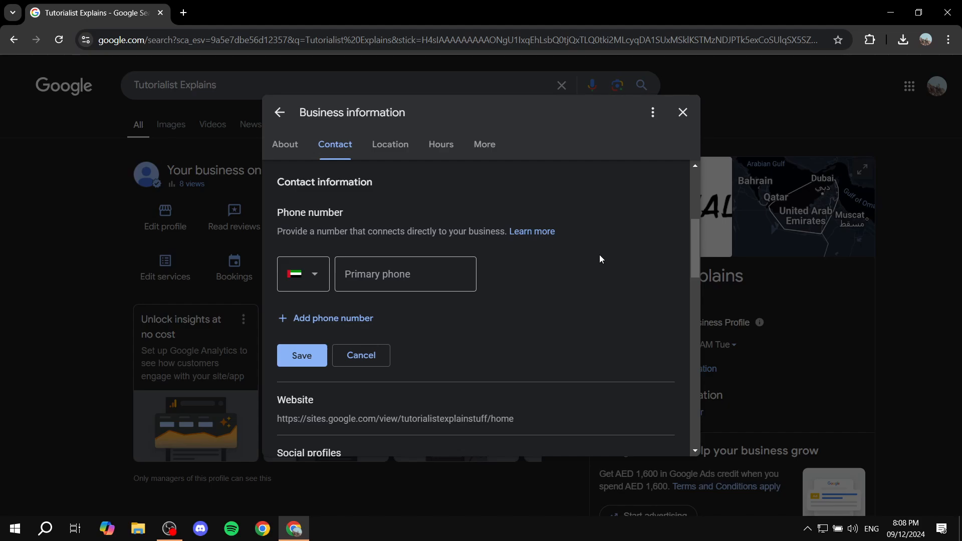
left_click(405, 274)
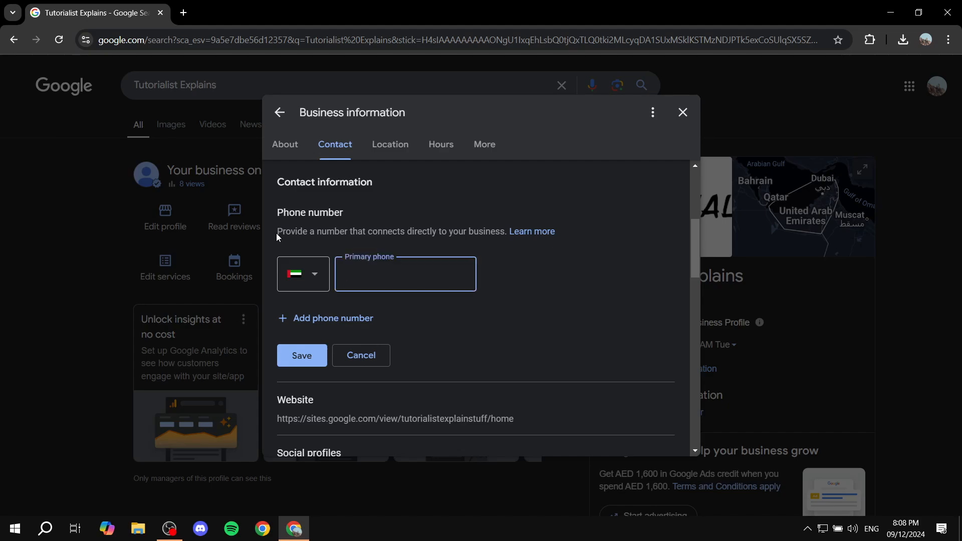
double_click(288, 231)
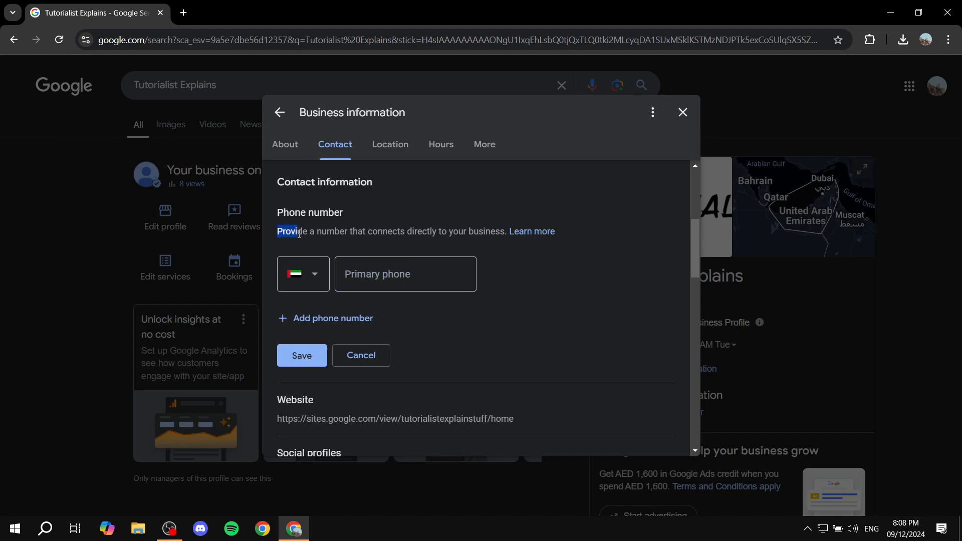
left_click_drag(295, 231, 448, 231)
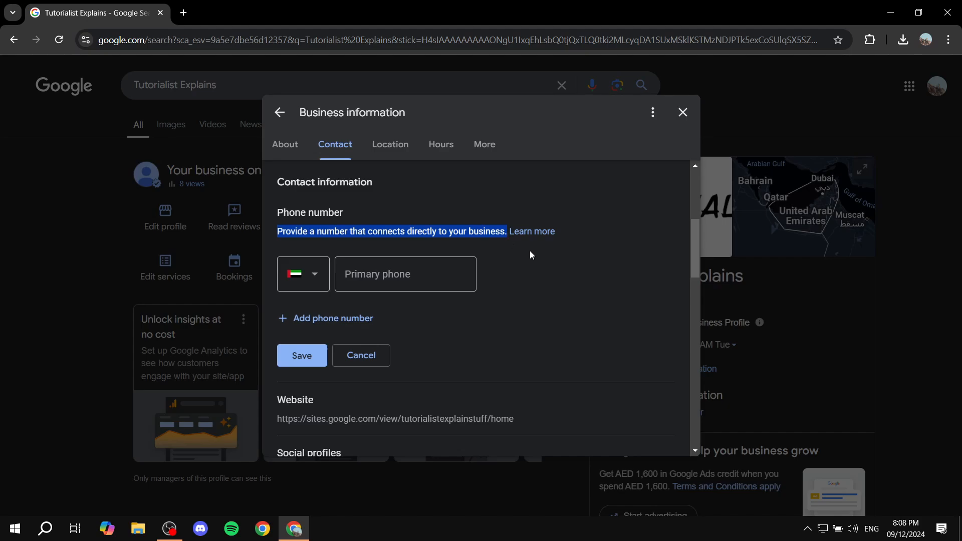
mouse_move(846, 283)
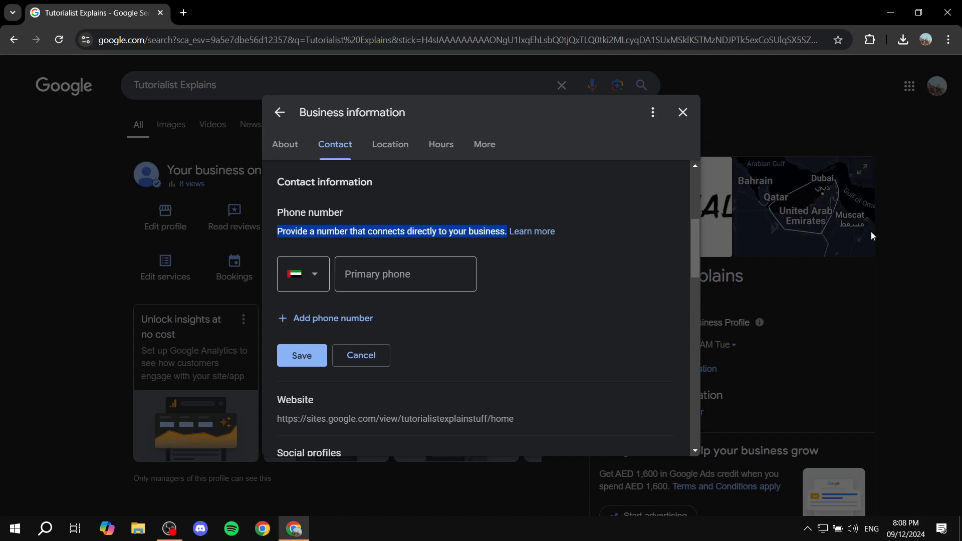
Place the cursor in the empty Primary phone field, ready for the number
left_click(405, 274)
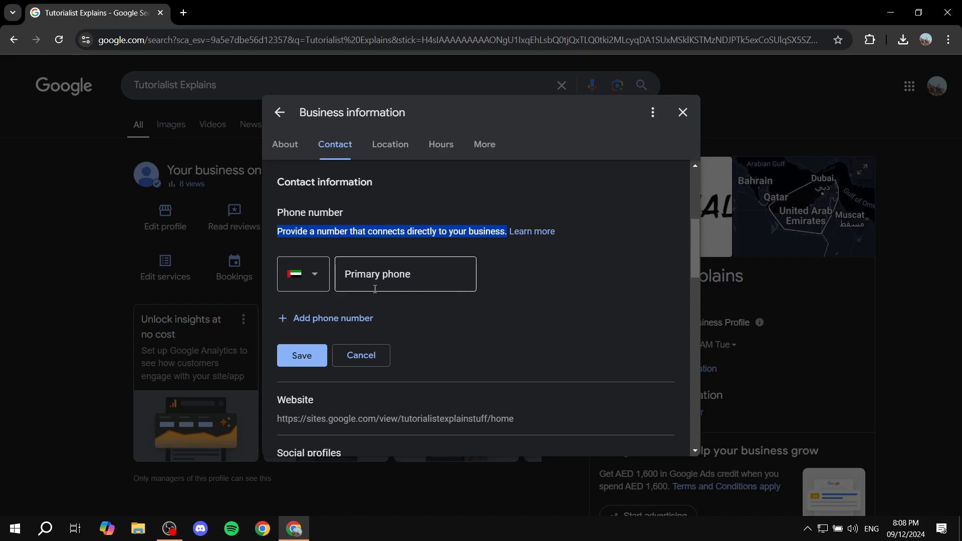
left_click(405, 273)
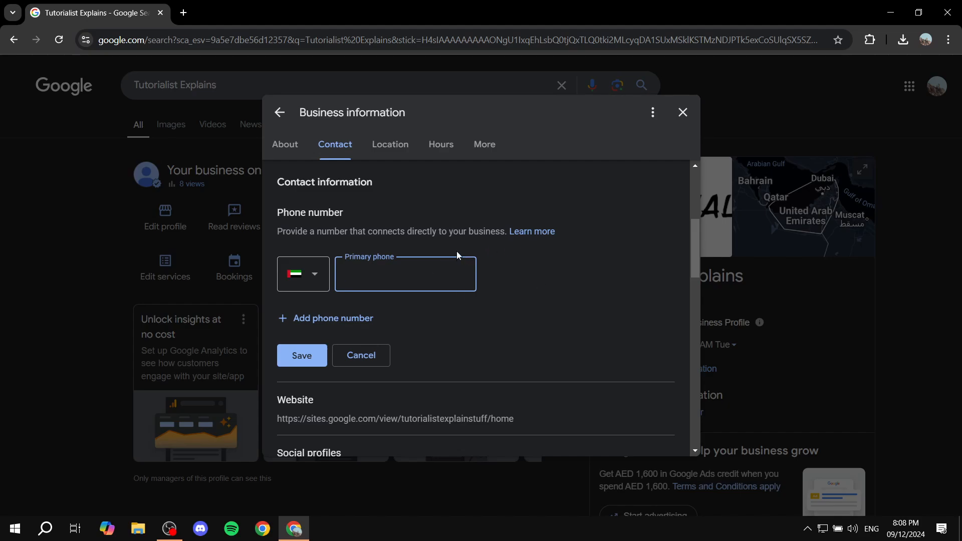
left_click(406, 274)
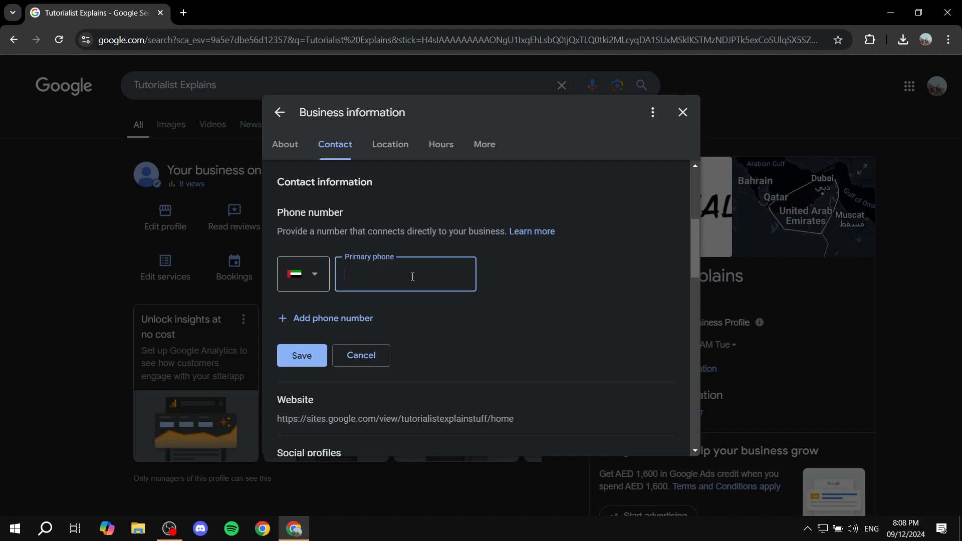
Enter the phone number in Primary phone and save it, leaving the edit pending review
left_click(302, 355)
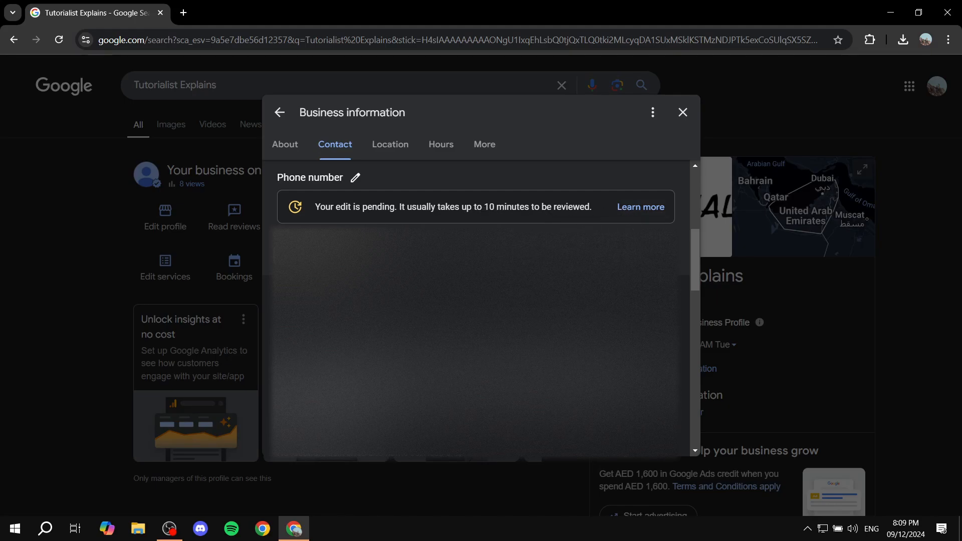
mouse_move(796, 211)
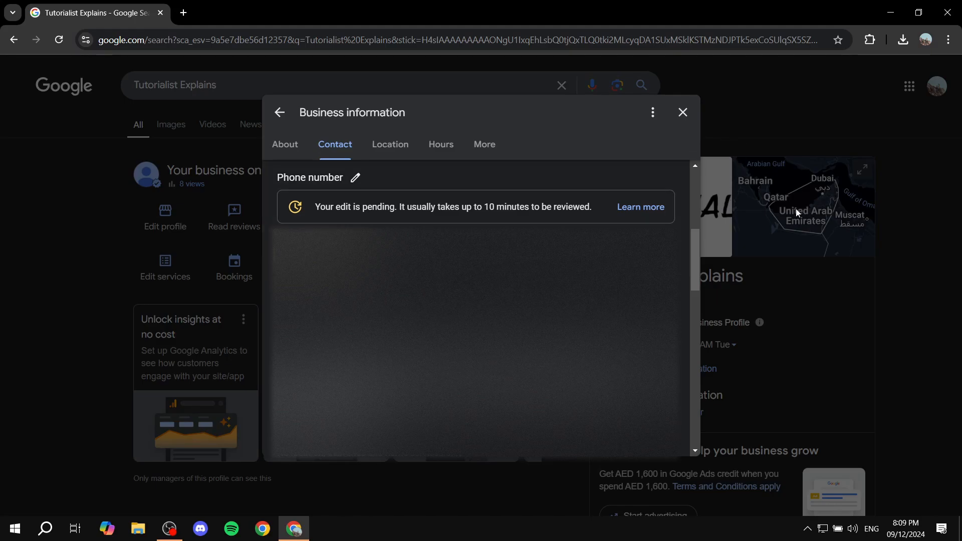
mouse_move(849, 288)
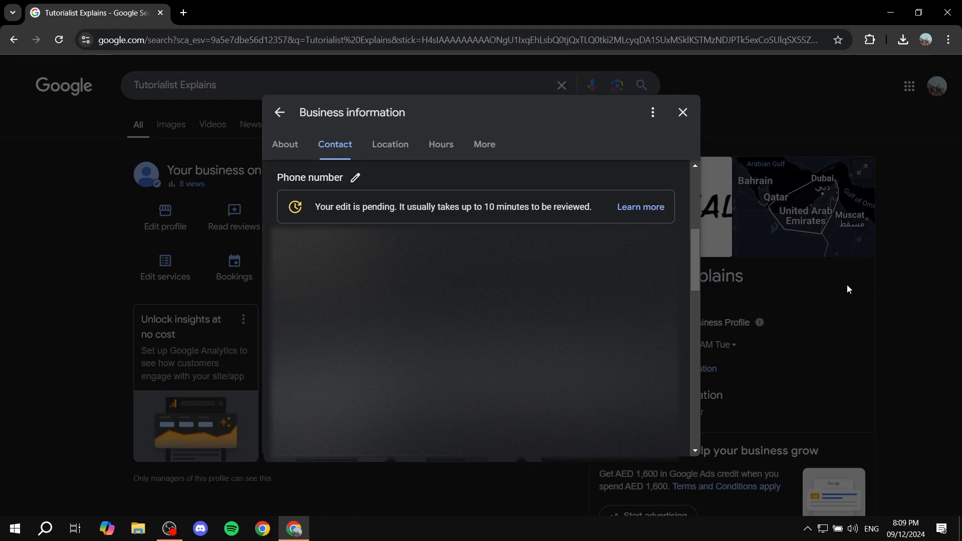
mouse_move(882, 286)
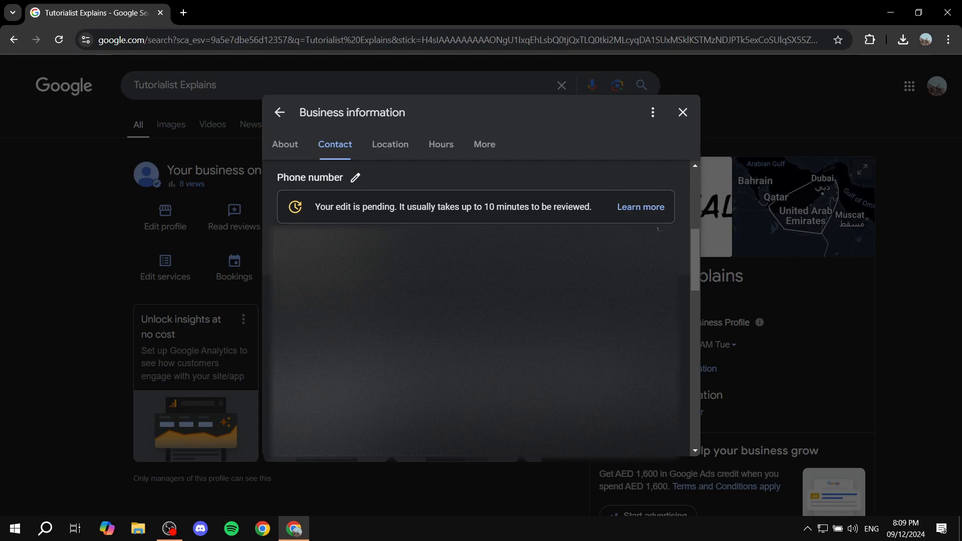
left_click(354, 177)
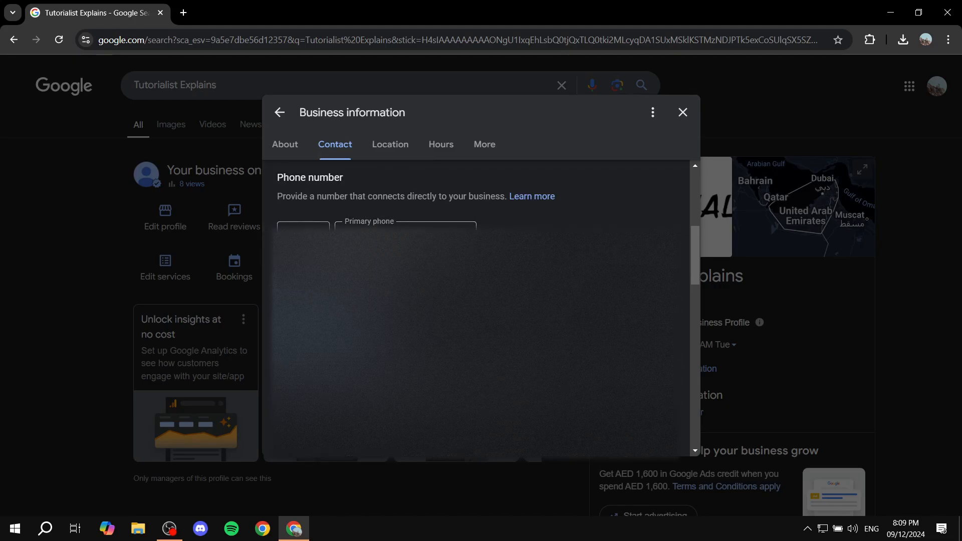
left_click(405, 231)
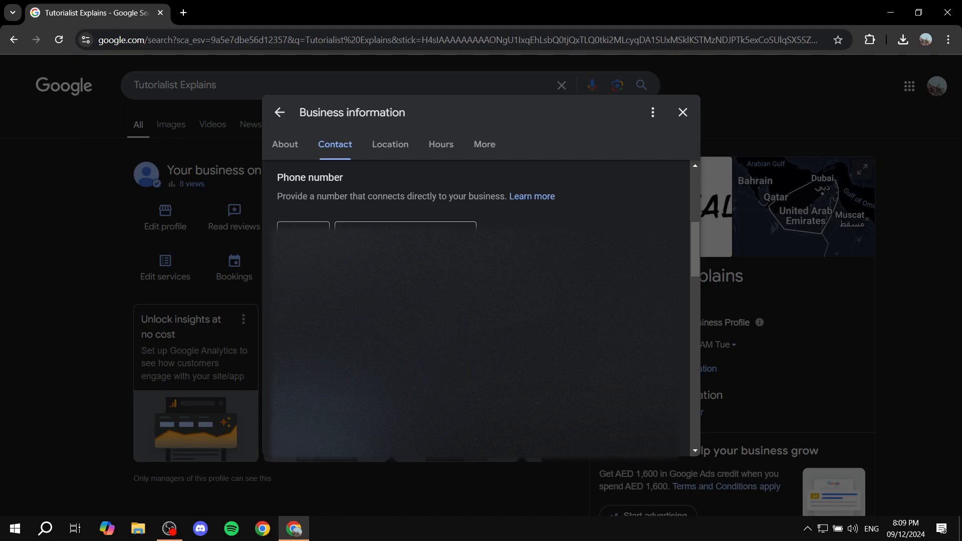
left_click(302, 230)
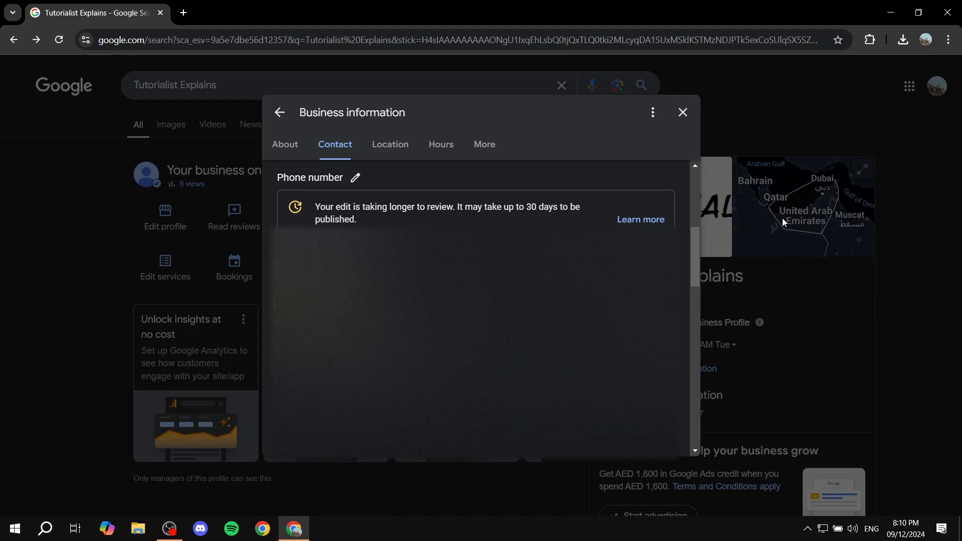
mouse_move(727, 299)
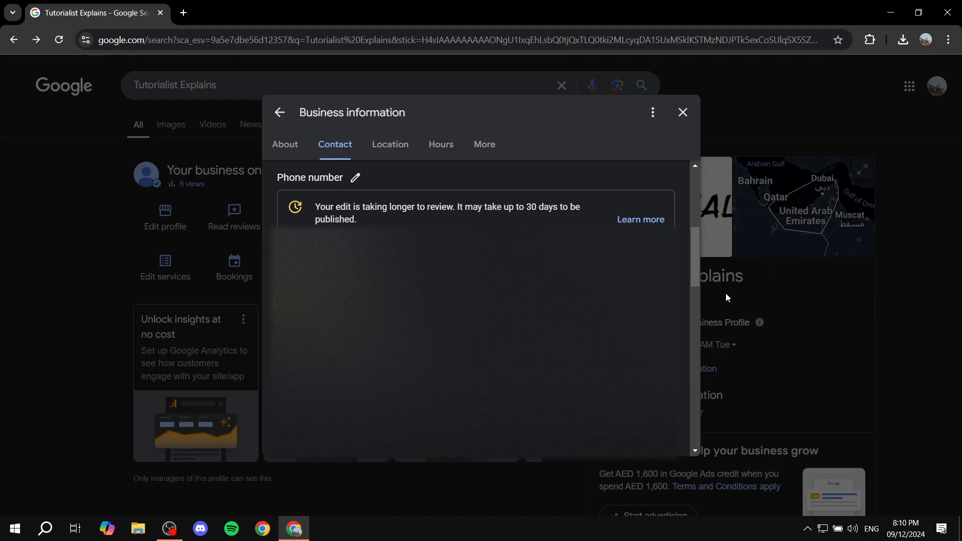